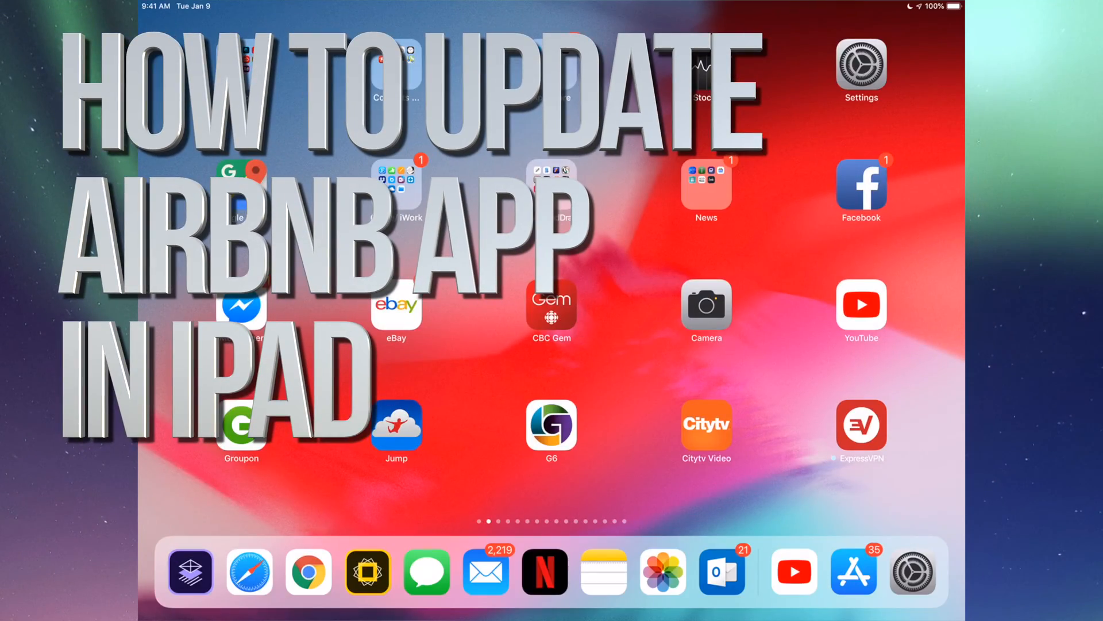
# Launch the App Store from the store apps folder on the Home Screen.
pyautogui.click(852, 571)
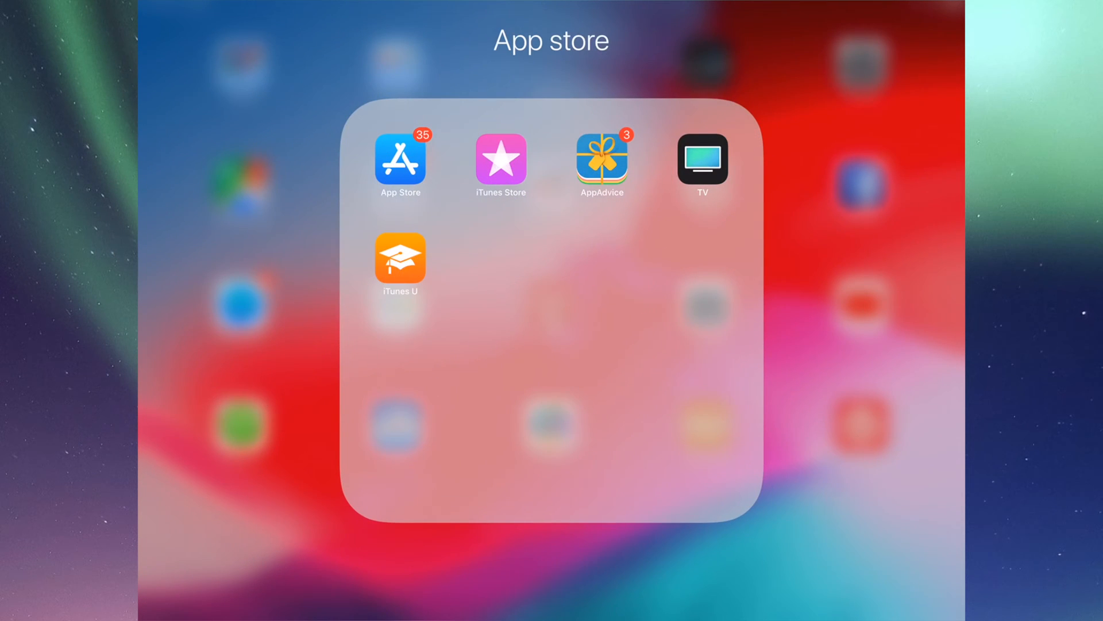
pyautogui.click(400, 155)
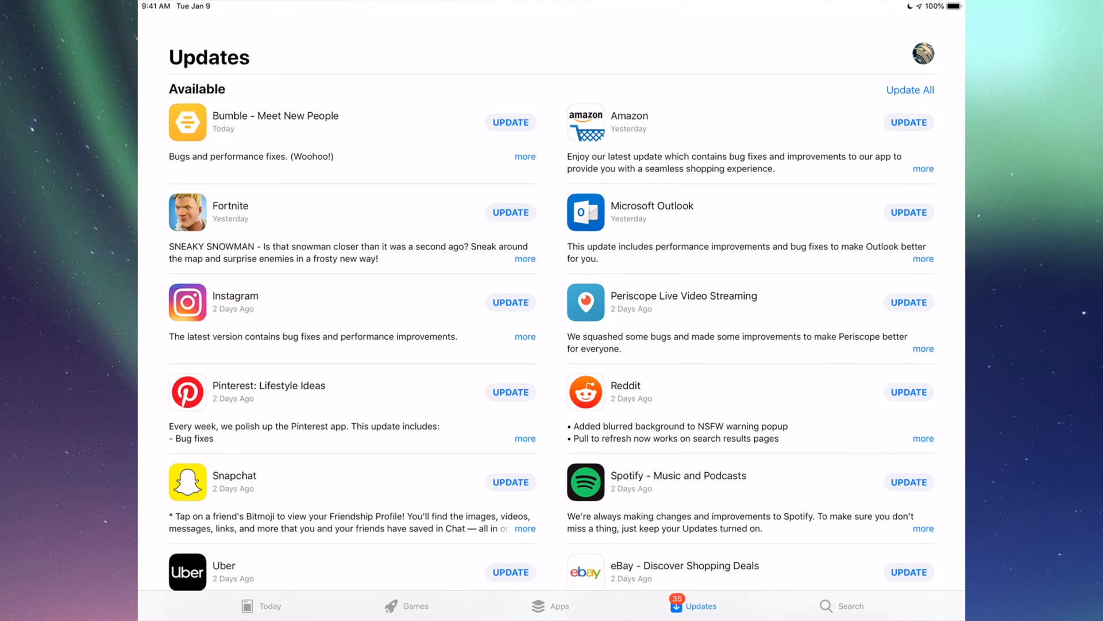
# Browse the full Updates list of pending apps, then switch to the Search screen.
pyautogui.scroll(-3)
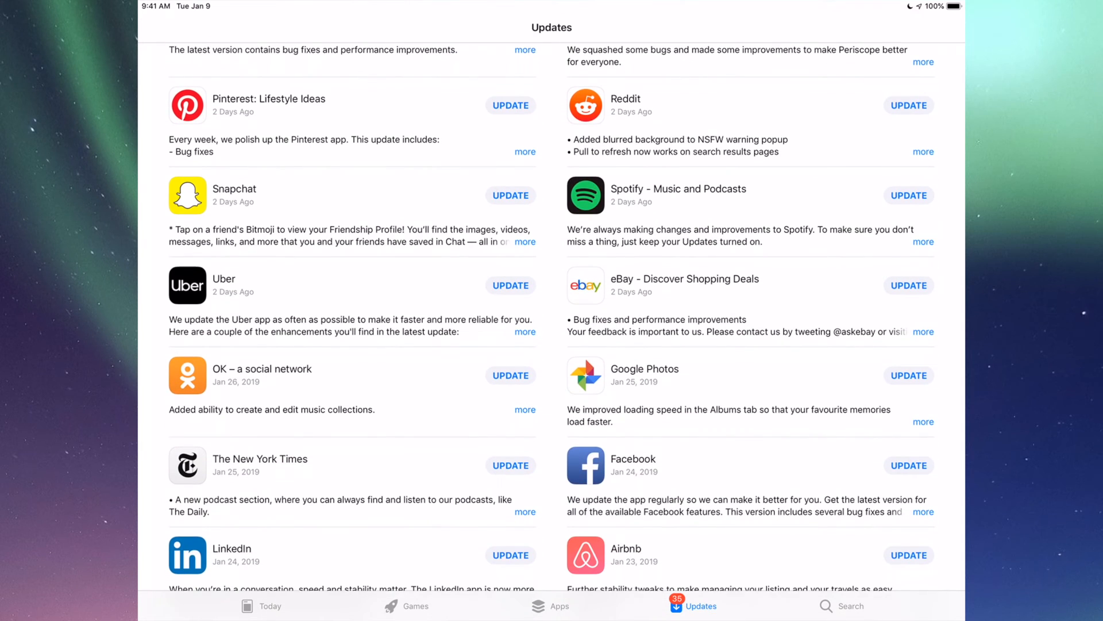
pyautogui.scroll(-3)
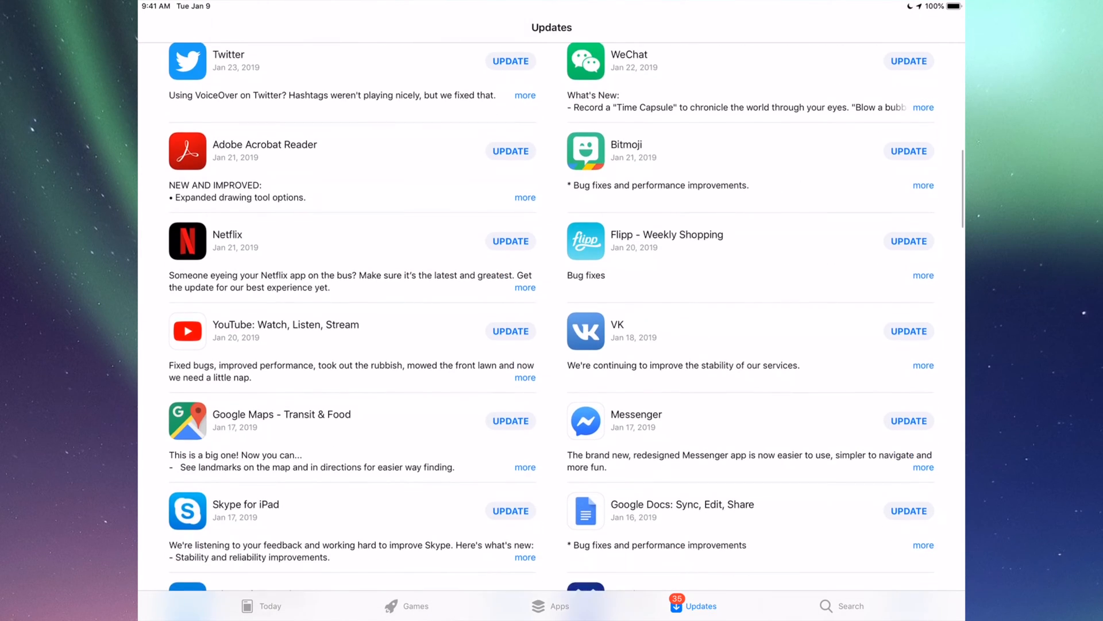
pyautogui.scroll(-3)
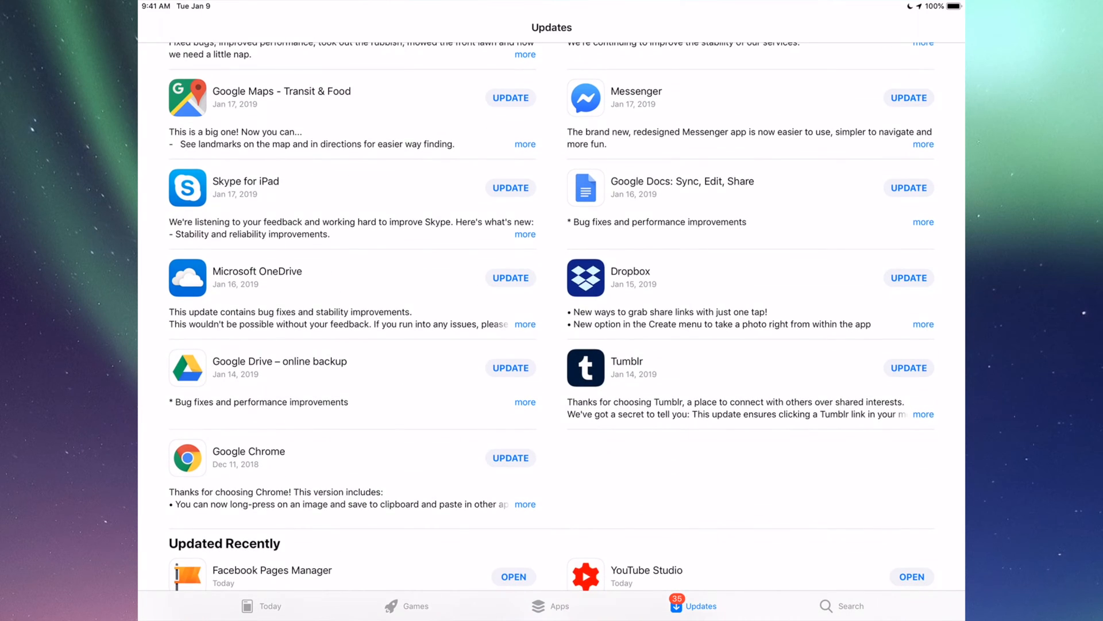
pyautogui.scroll(3)
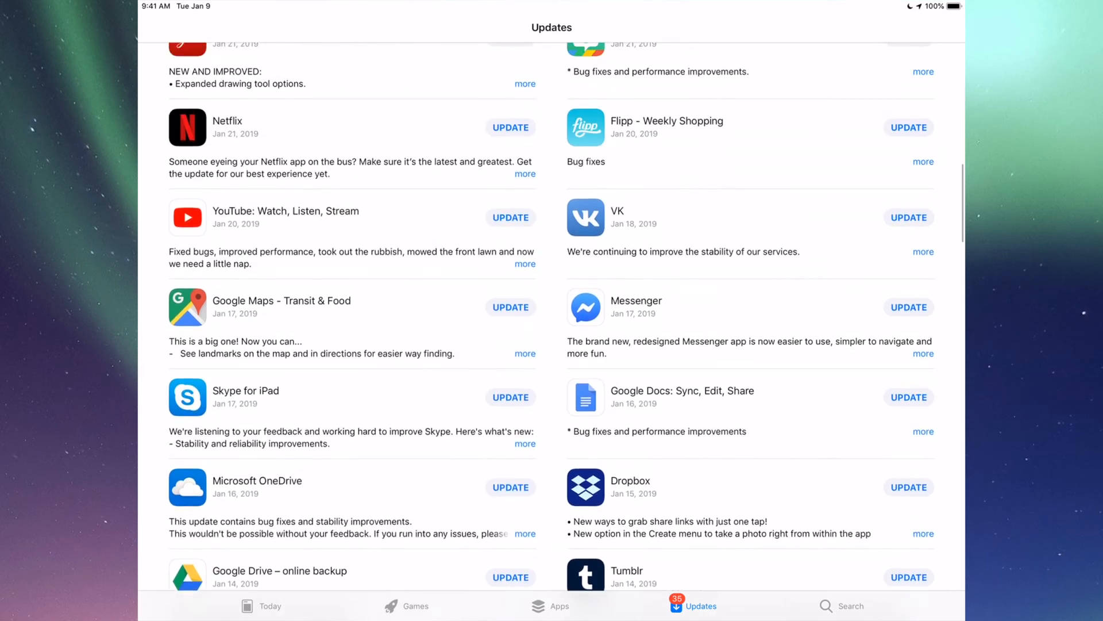
pyautogui.scroll(-3)
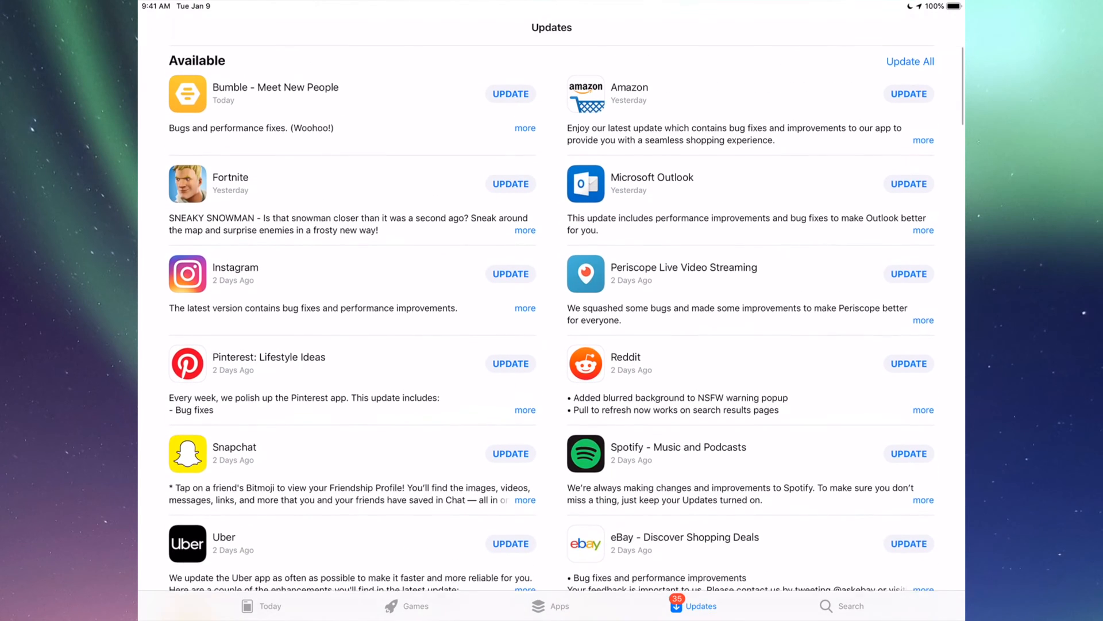
pyautogui.scroll(-3)
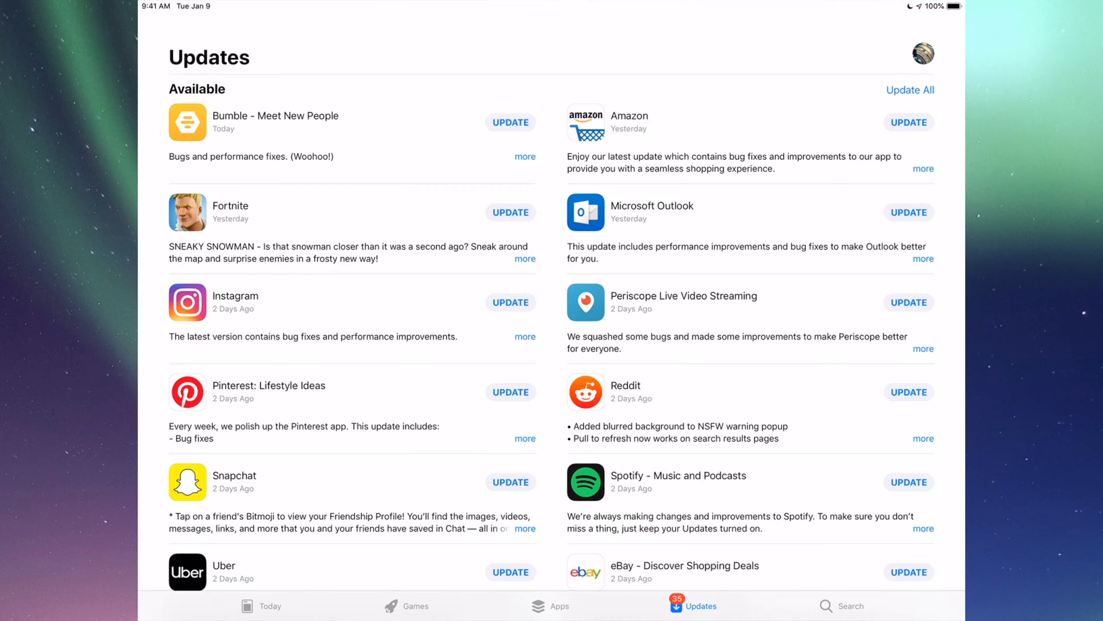
pyautogui.click(850, 606)
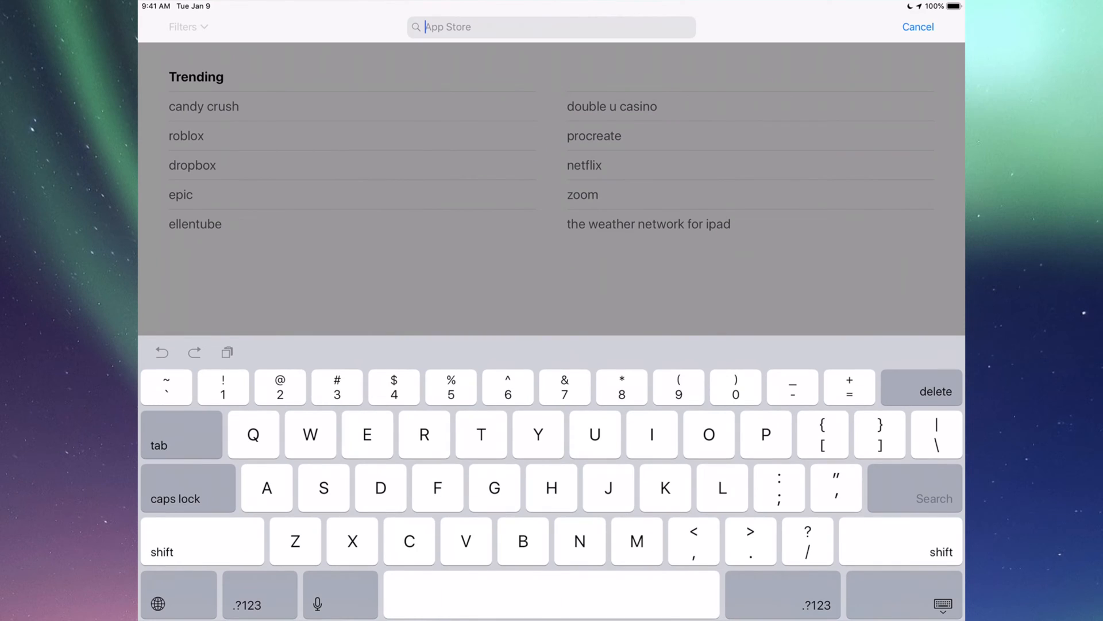
# Search for Fortnite, start its update, and return to the Updates list.
pyautogui.write('Fortnit')
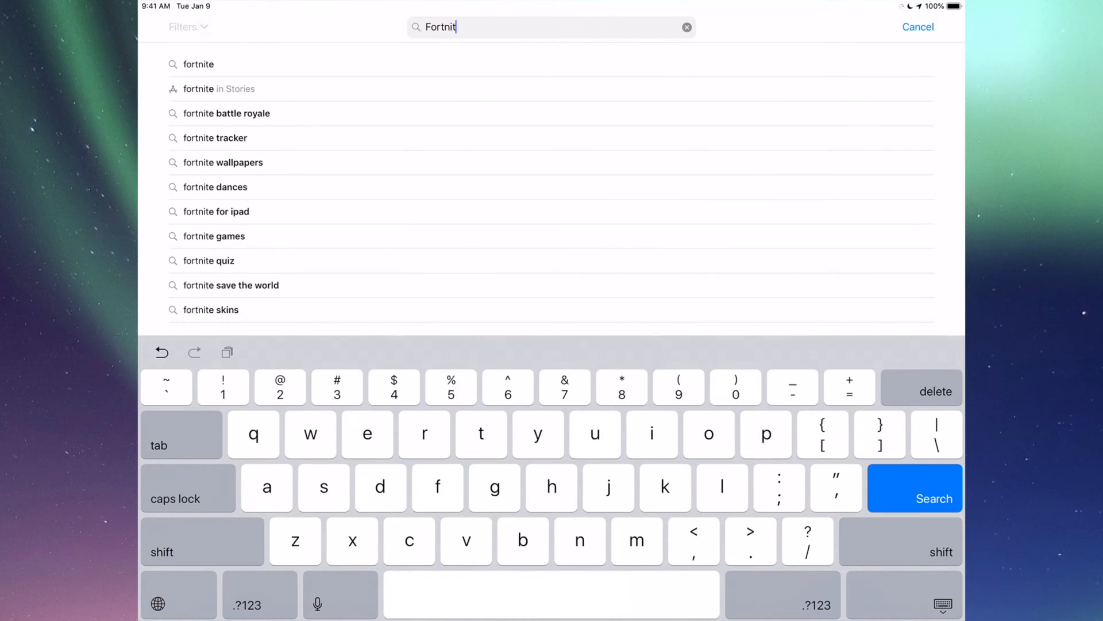
pyautogui.click(915, 498)
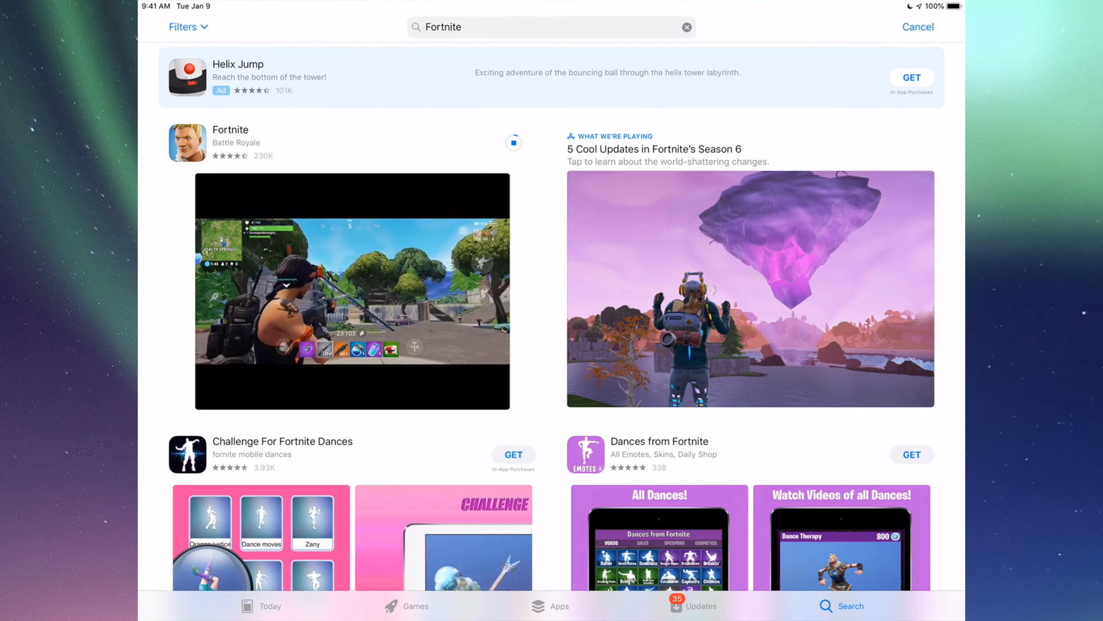
pyautogui.click(697, 606)
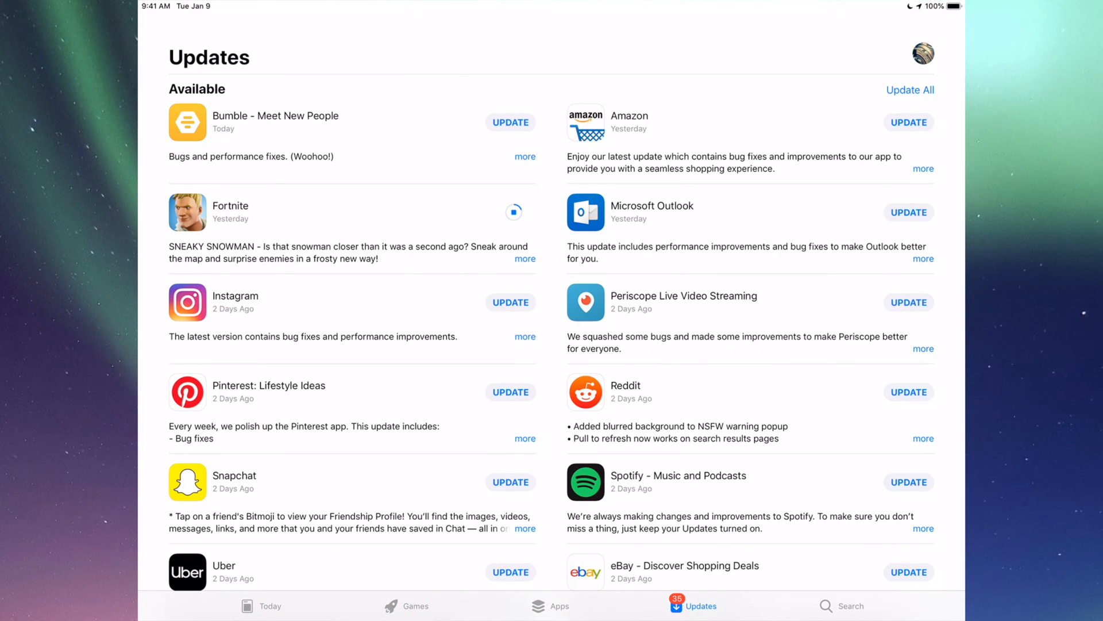
# Search for Instagram and start its update from the results.
pyautogui.click(844, 606)
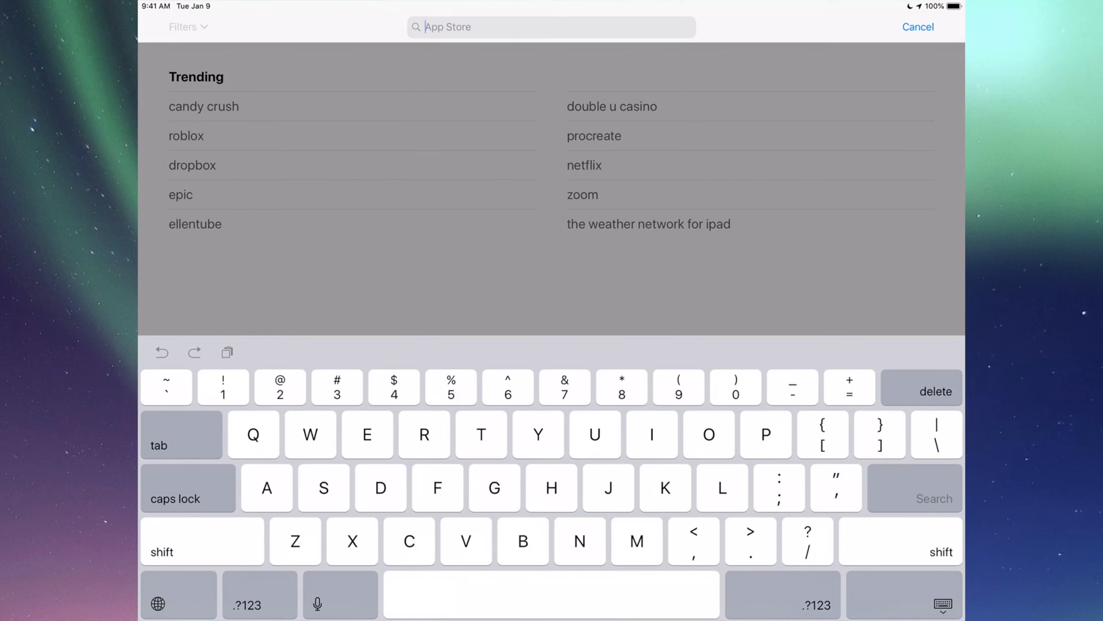
pyautogui.write('Instagram')
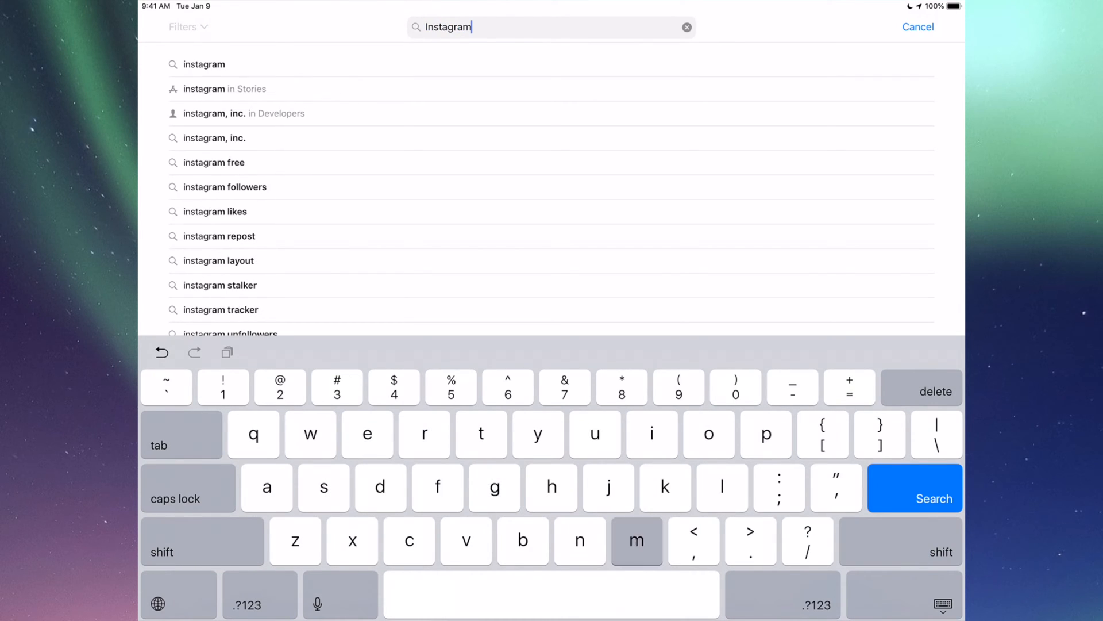
pyautogui.click(915, 498)
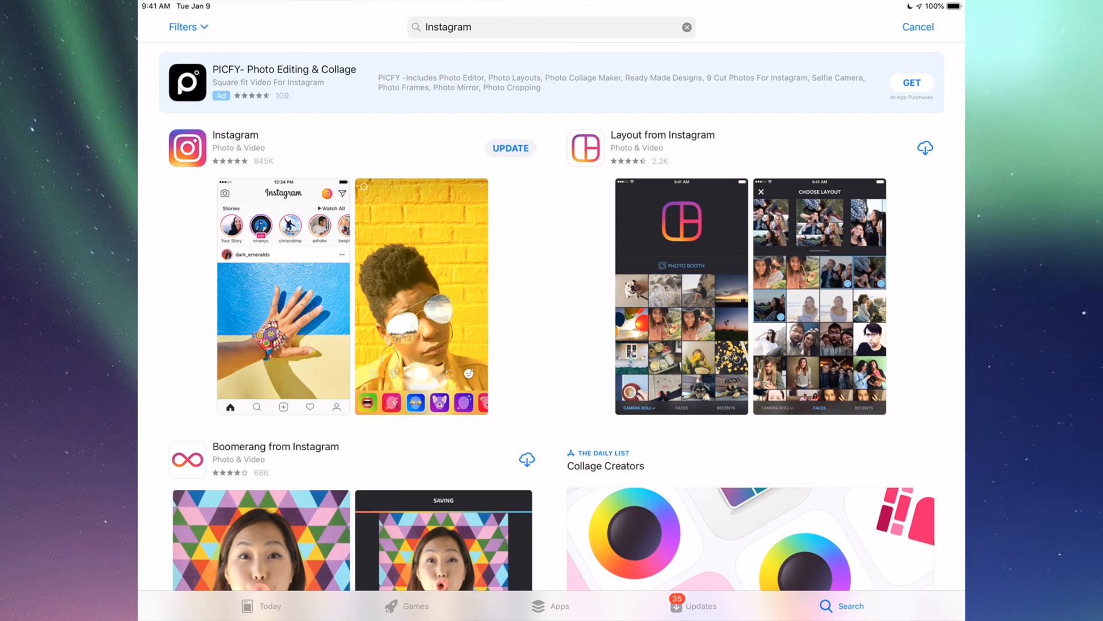
pyautogui.click(510, 149)
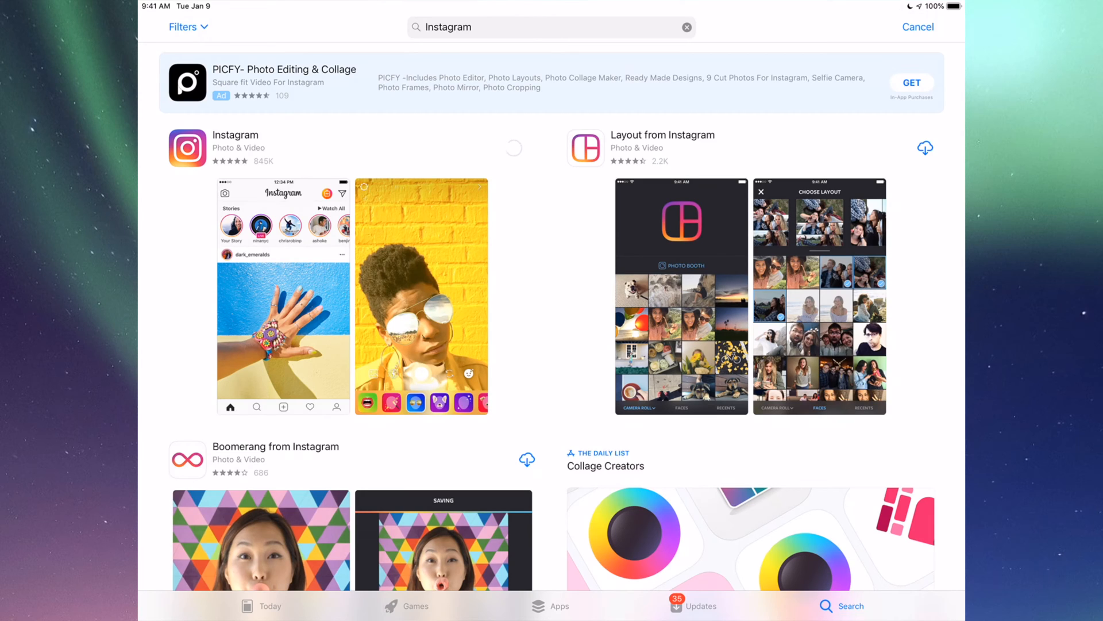
pyautogui.click(513, 148)
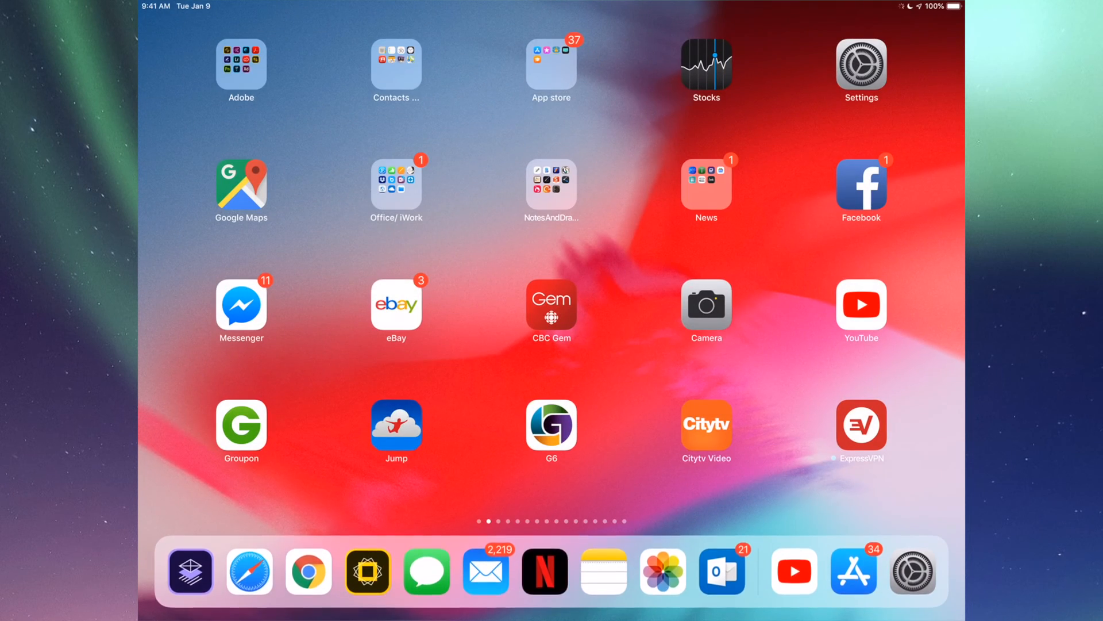
# Go to Settings and bring up the Software Update page under General.
pyautogui.click(860, 64)
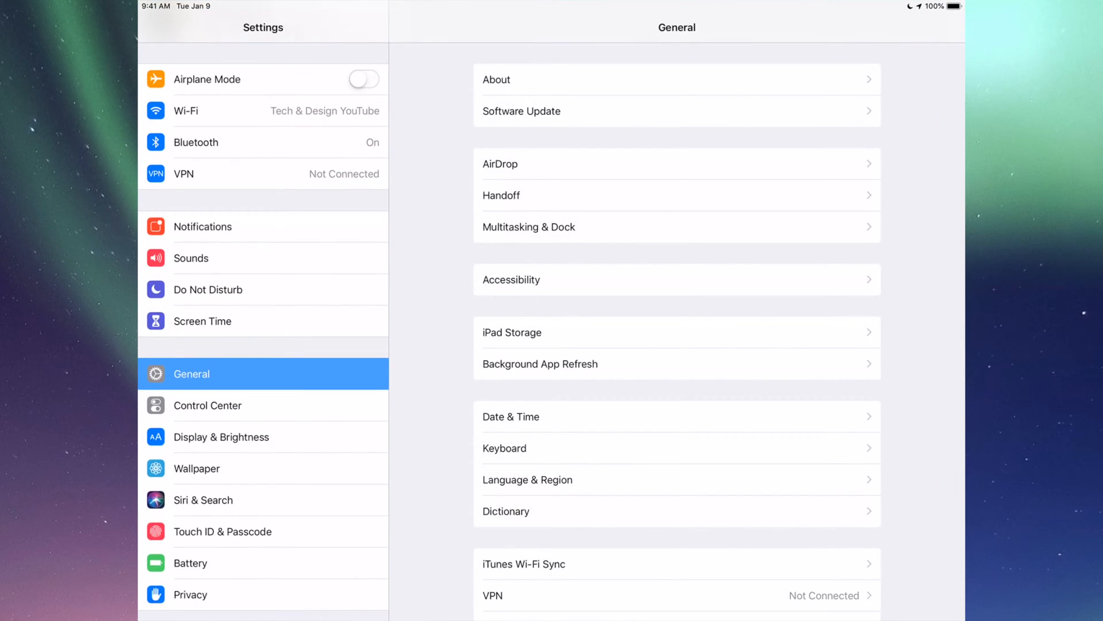
pyautogui.scroll(-3)
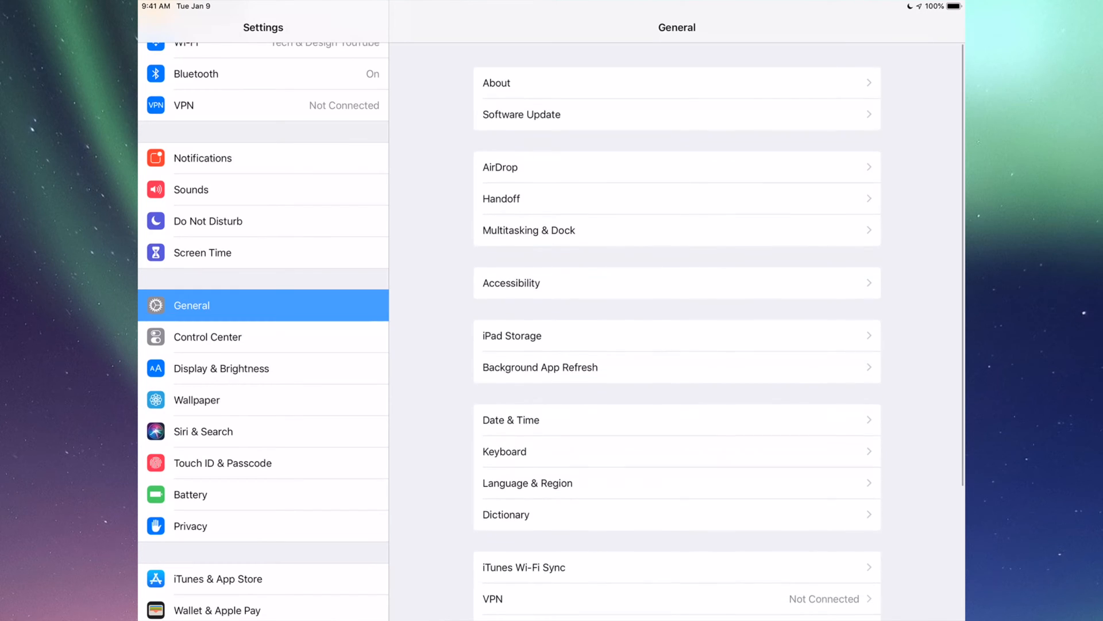
pyautogui.click(521, 114)
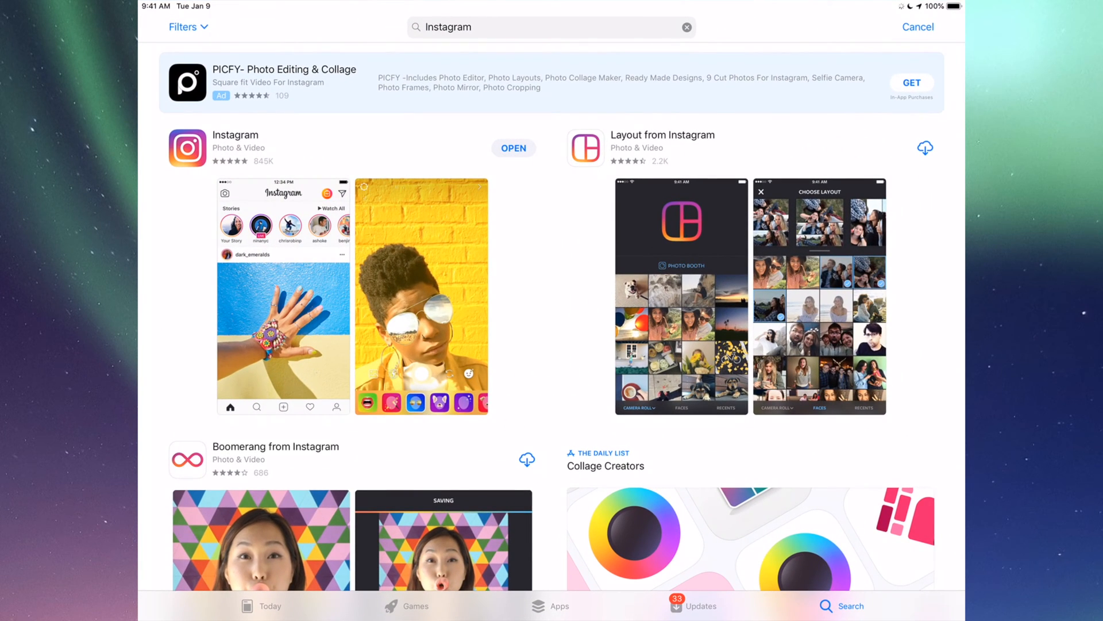
# Return to the App Store Updates list via the app switcher.
pyautogui.click(693, 606)
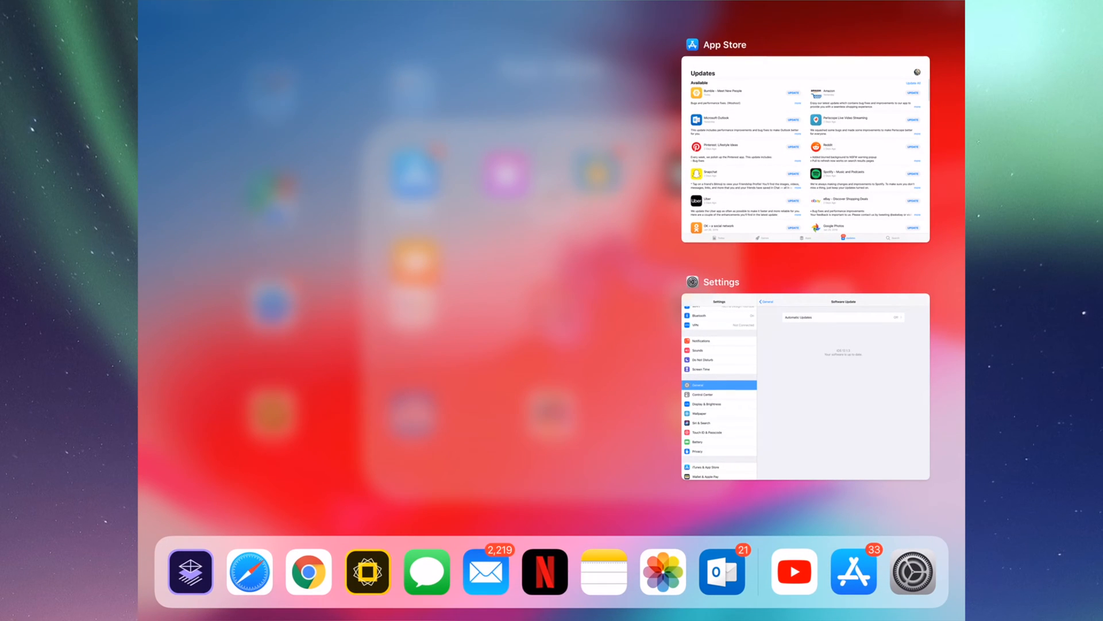
pyautogui.click(805, 385)
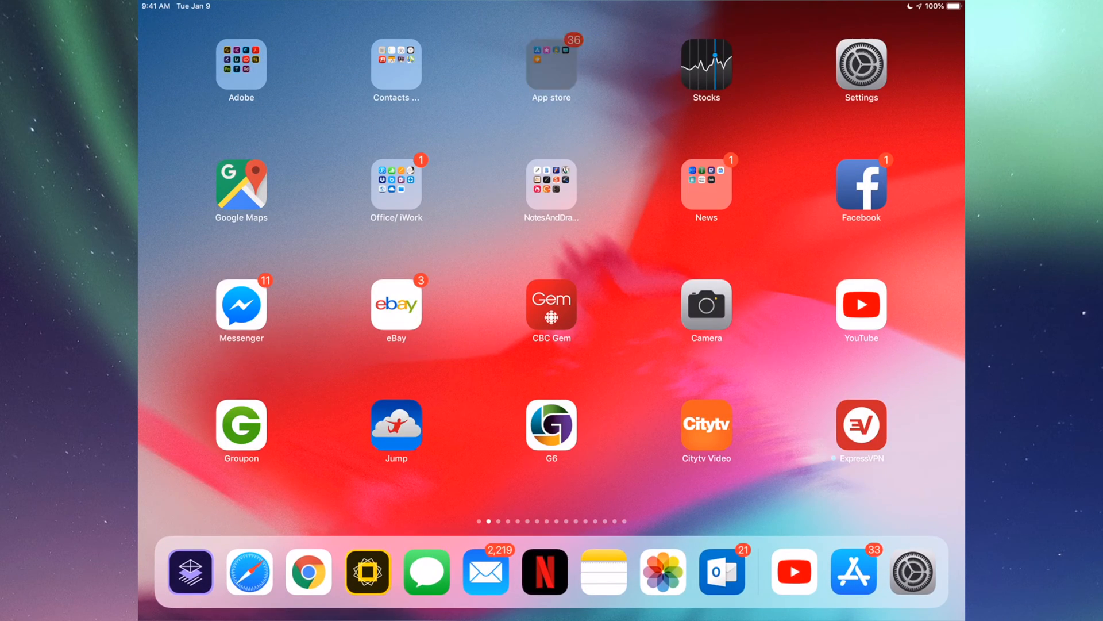
# Reopen the App Store from its Home Screen folder onto the Updates list.
pyautogui.click(551, 63)
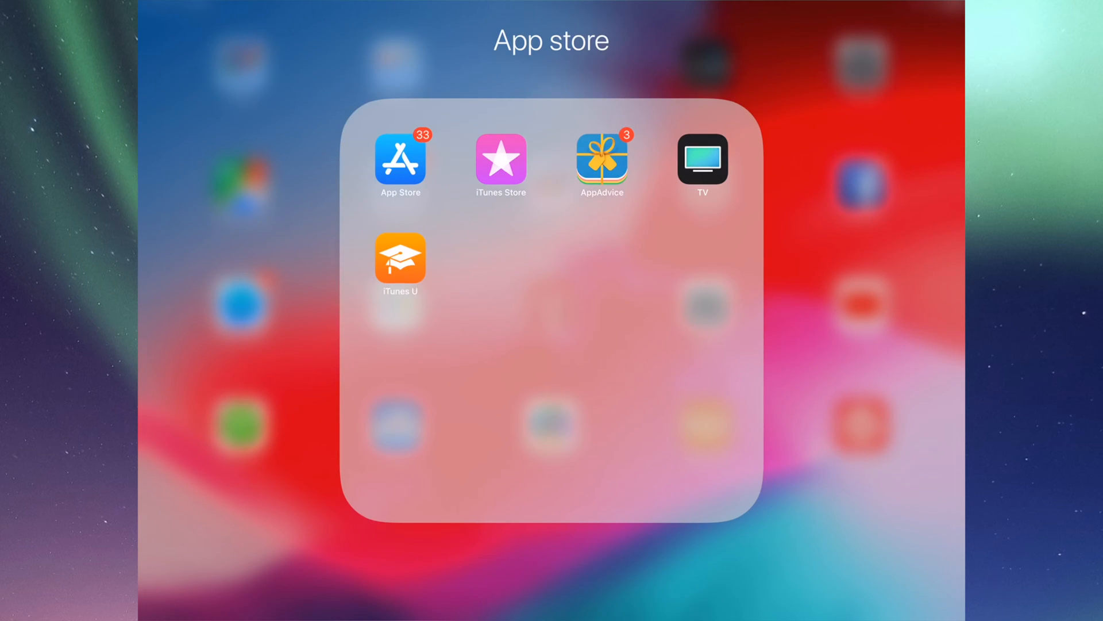
pyautogui.click(400, 159)
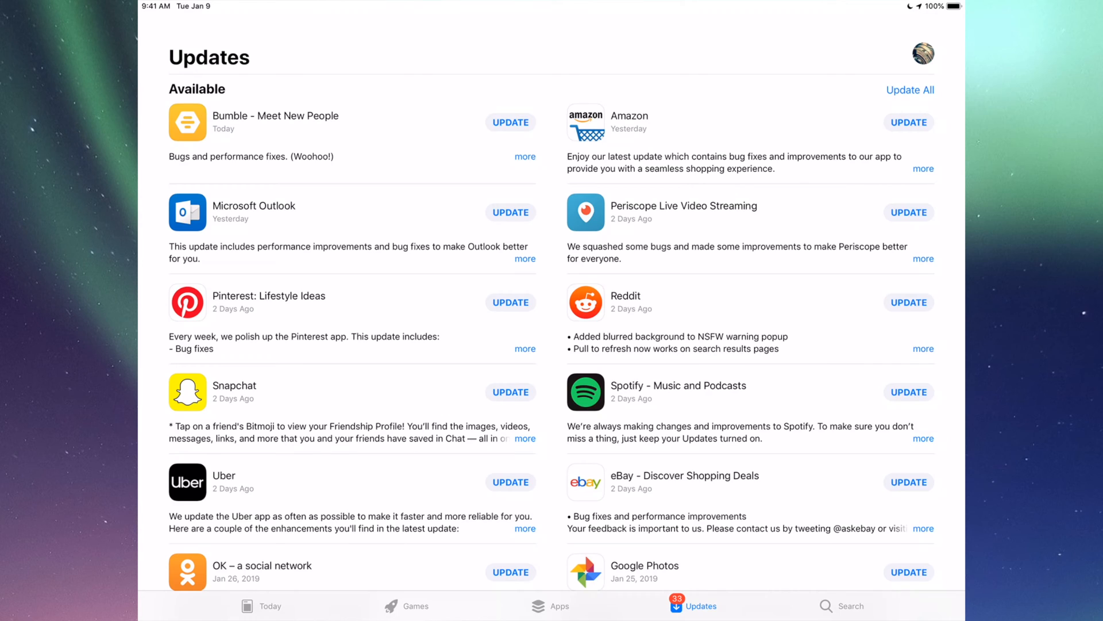
# Start updates for Bumble, Amazon, Microsoft Outlook and the next pending apps at the top.
pyautogui.click(910, 90)
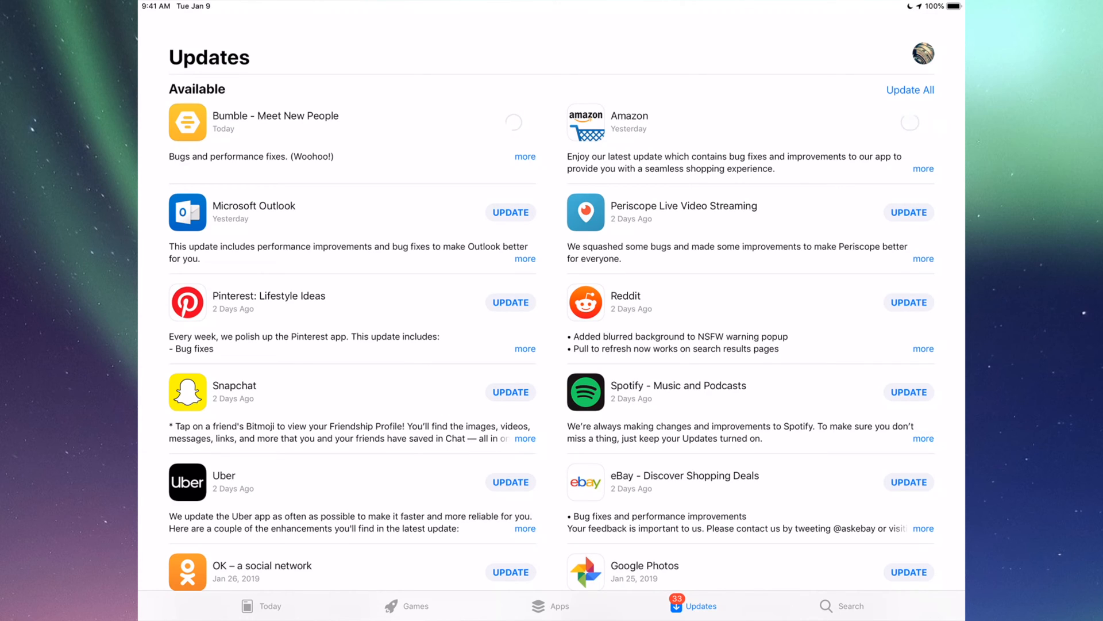
pyautogui.click(510, 211)
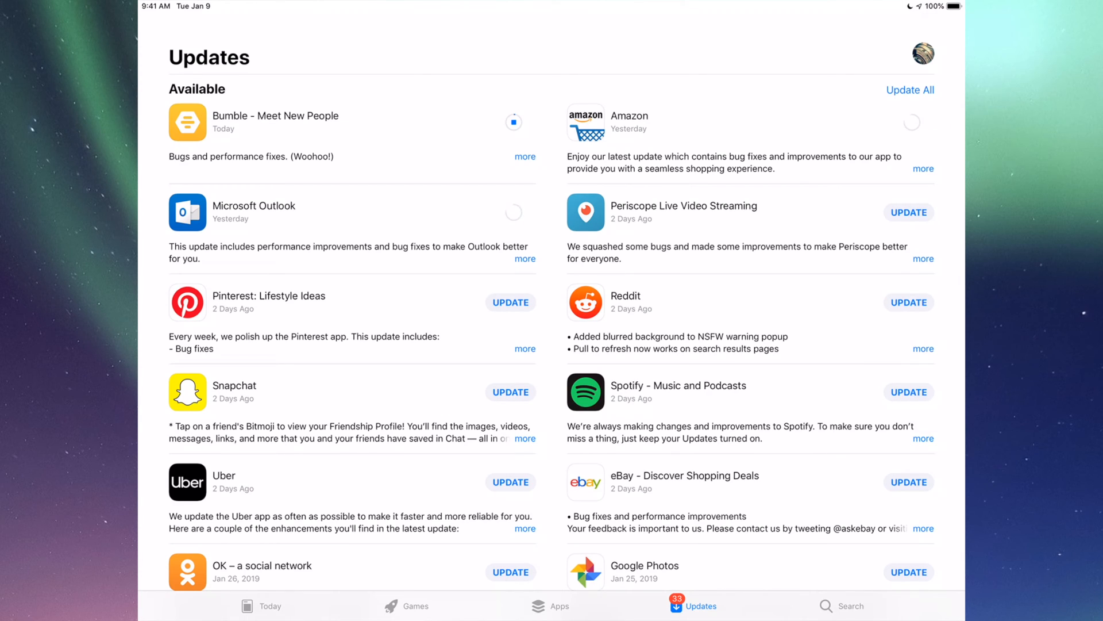
pyautogui.click(911, 90)
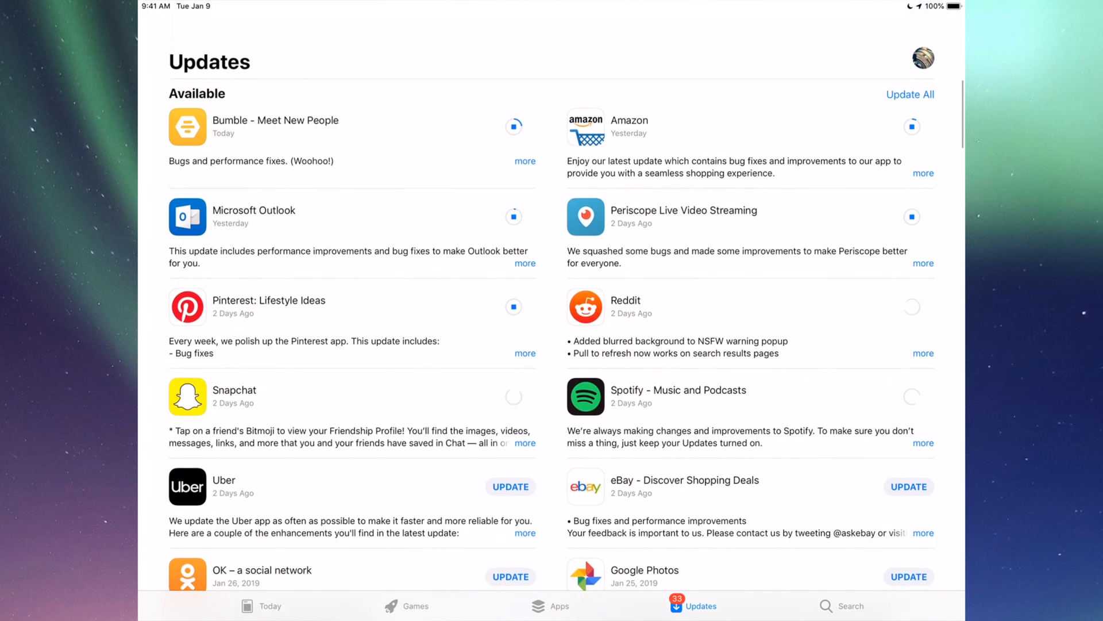
pyautogui.scroll(3)
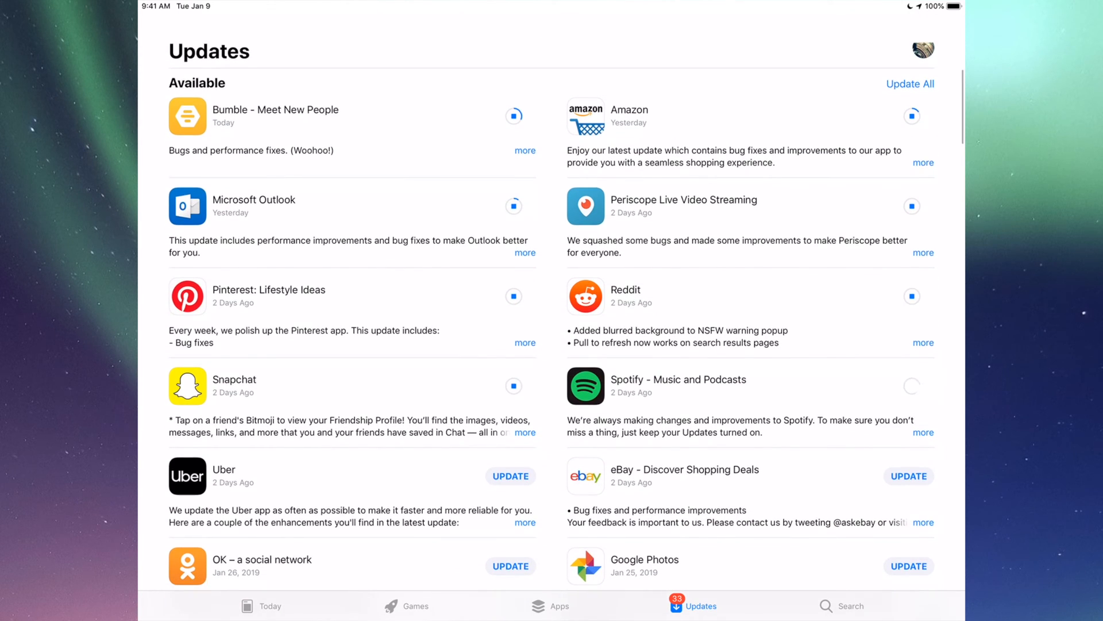
pyautogui.scroll(-3)
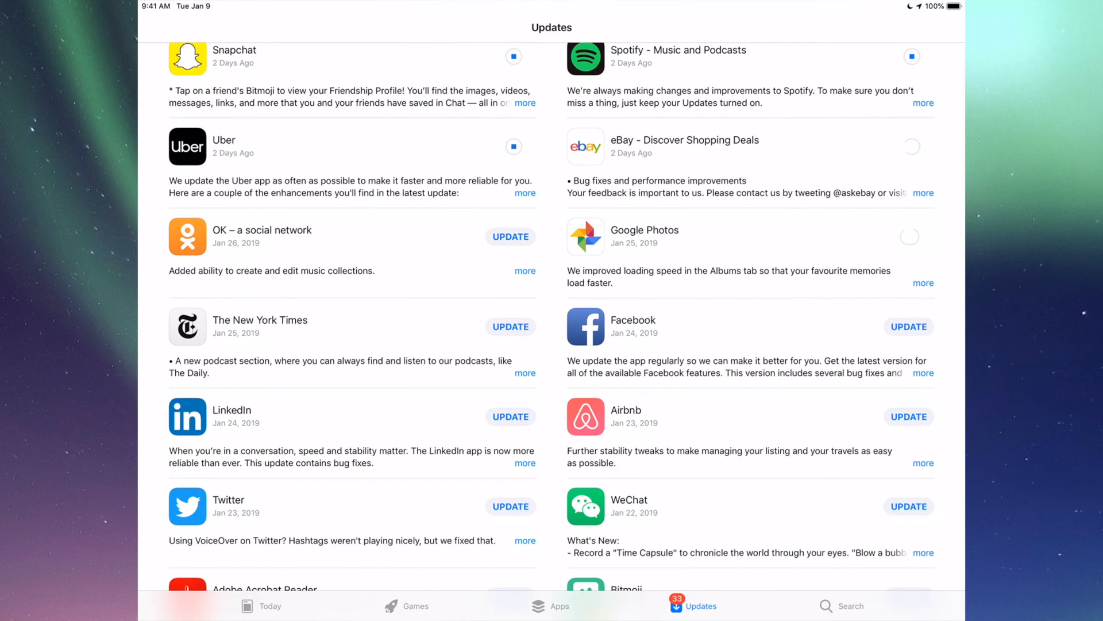
# Start updates for The New York Times, Airbnb, LinkedIn and Twitter.
pyautogui.scroll(-3)
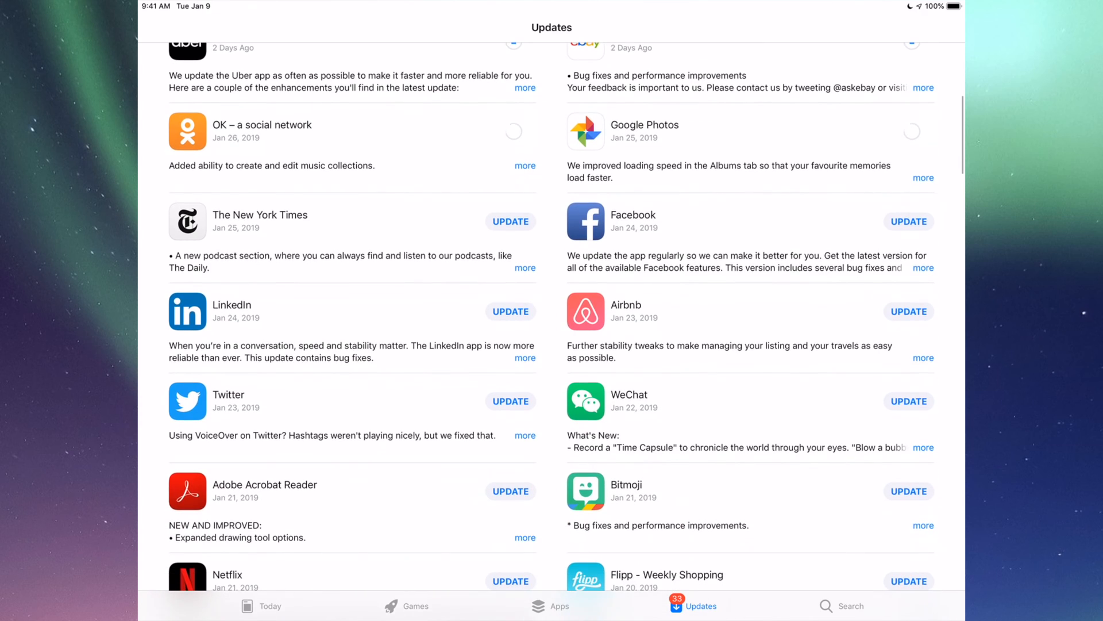
pyautogui.click(912, 131)
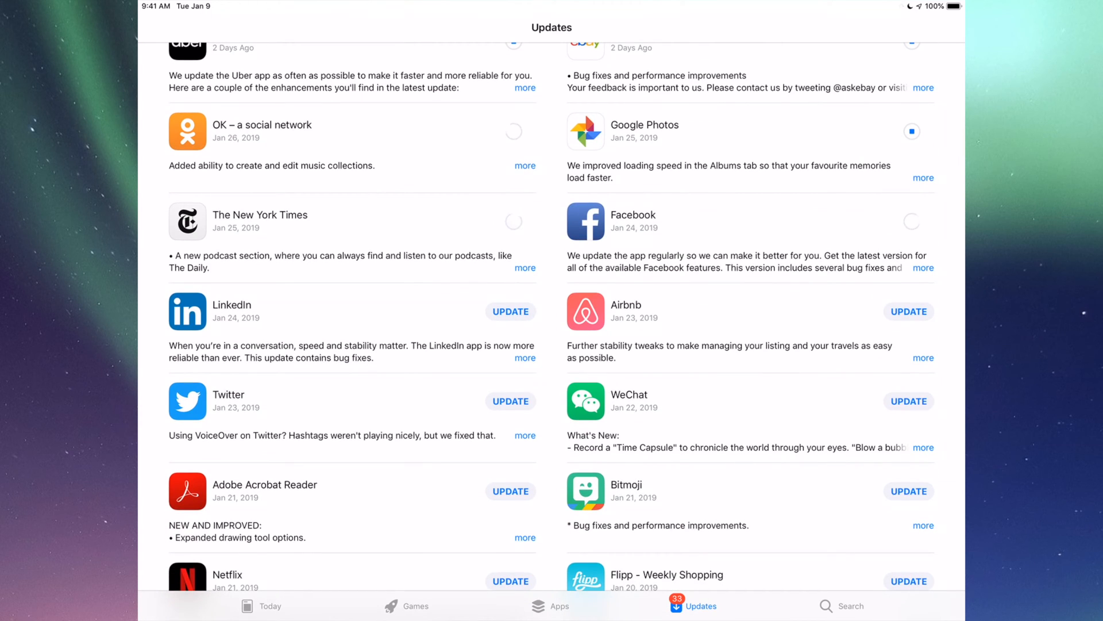
pyautogui.click(510, 312)
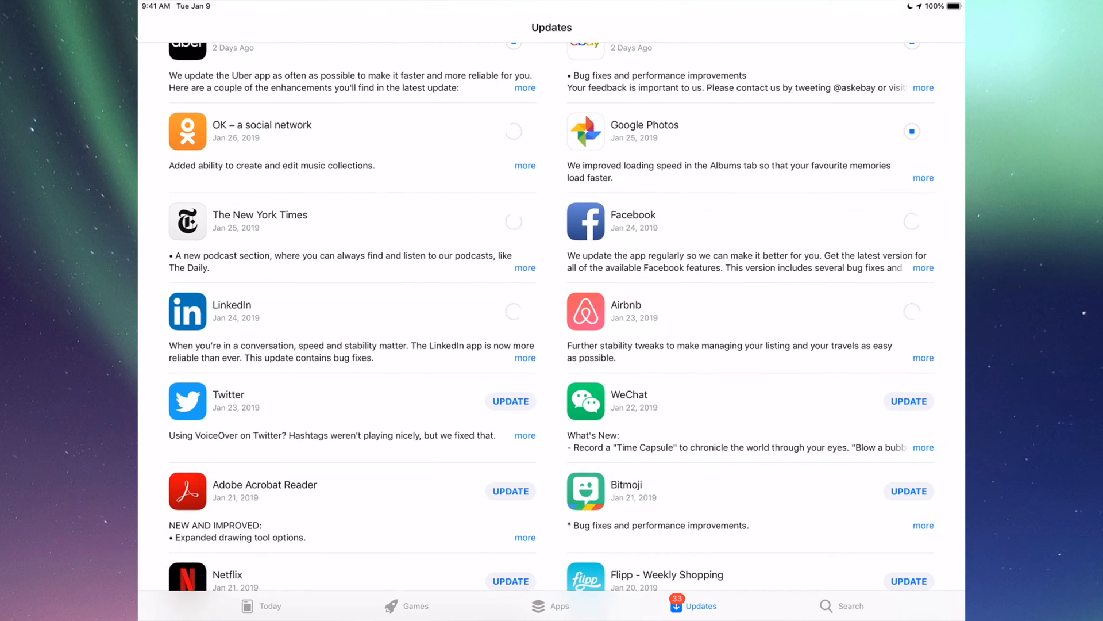
pyautogui.scroll(-3)
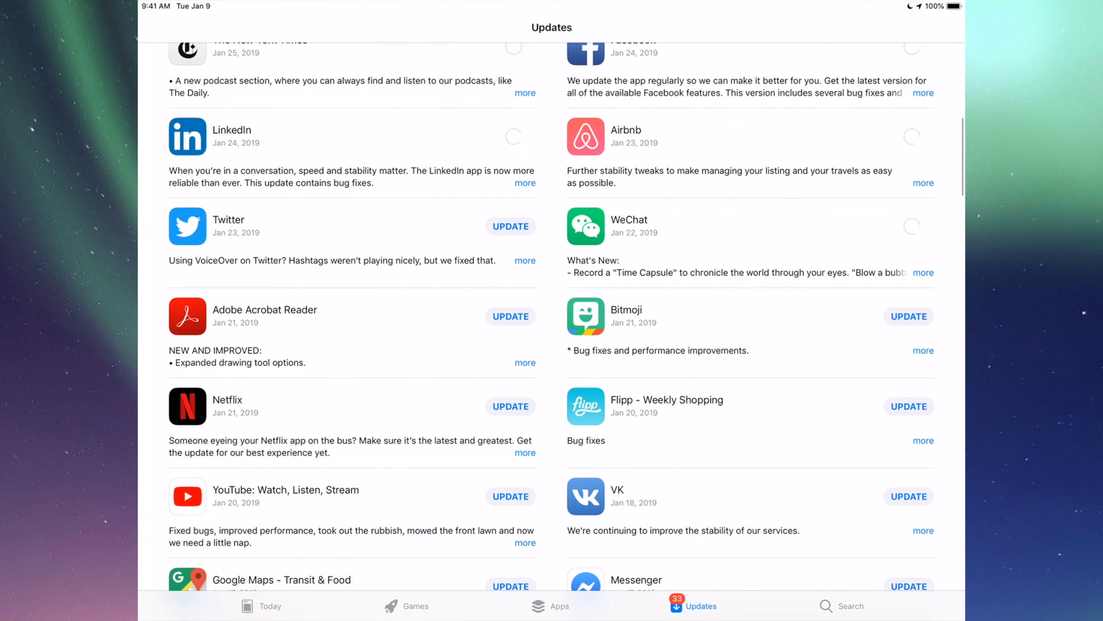
pyautogui.click(510, 226)
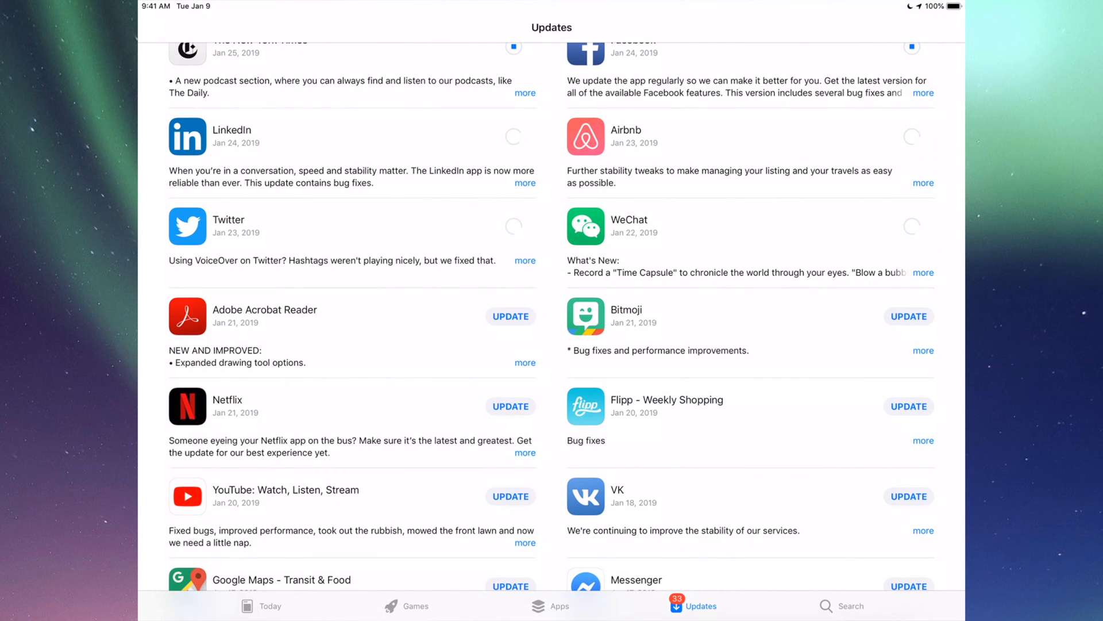
# Start updates for Flipp, YouTube and Google Maps and check the rest of the list.
pyautogui.scroll(-3)
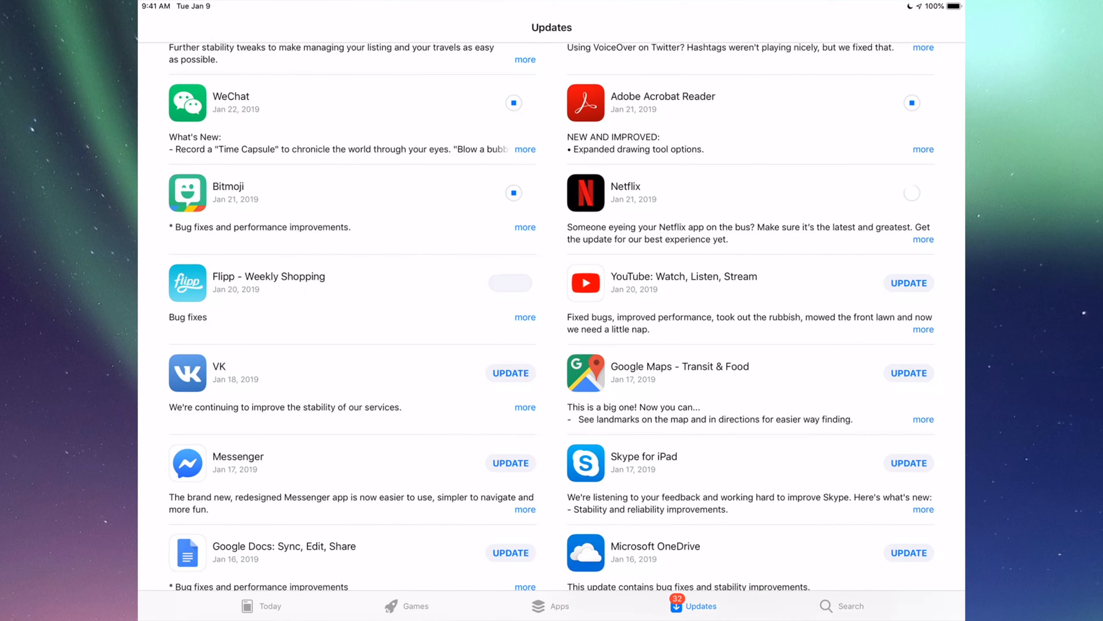
pyautogui.click(908, 283)
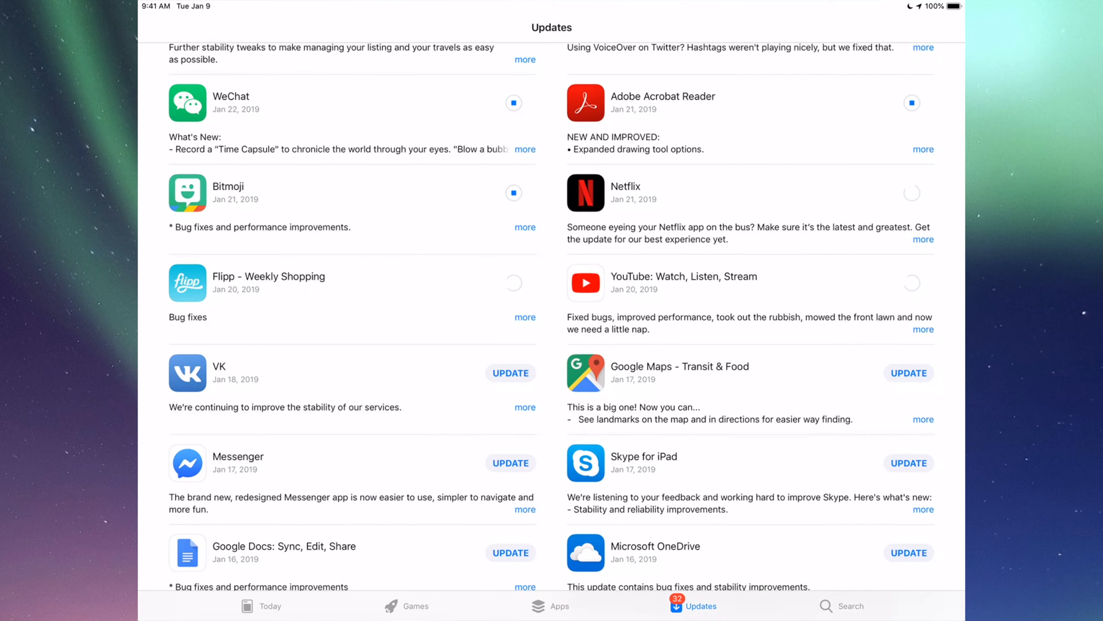
pyautogui.click(908, 372)
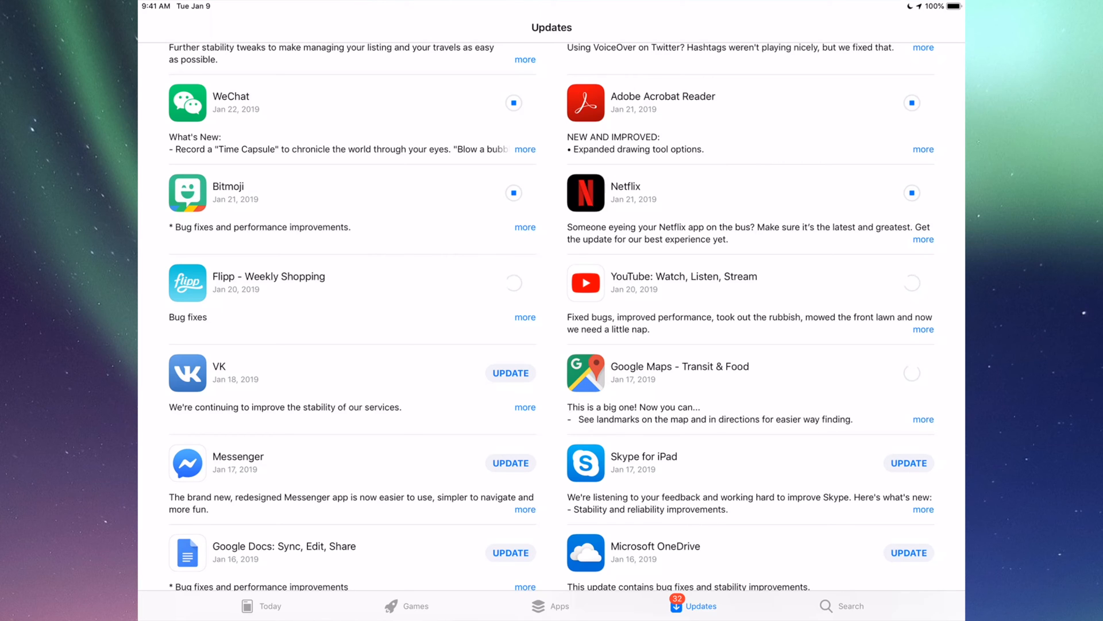
pyautogui.scroll(-3)
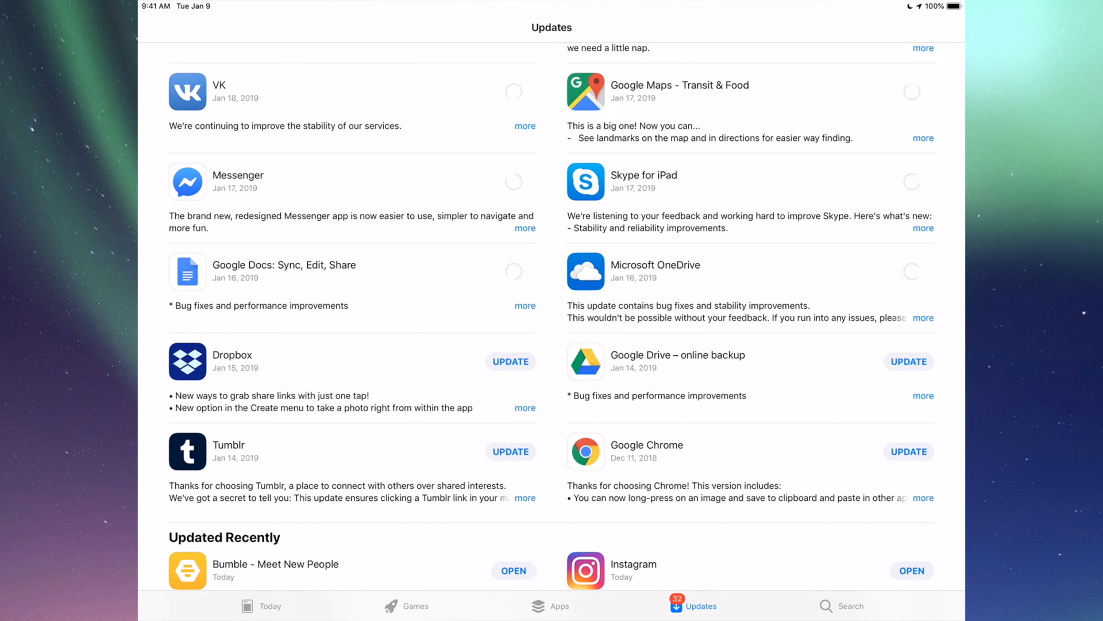
pyautogui.scroll(-3)
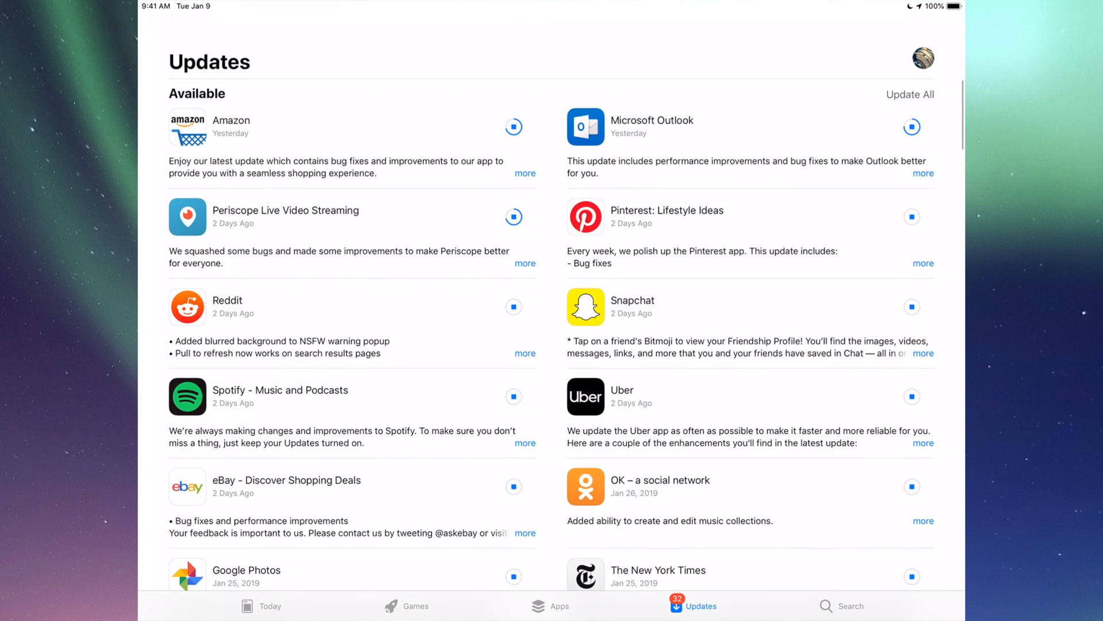
pyautogui.scroll(3)
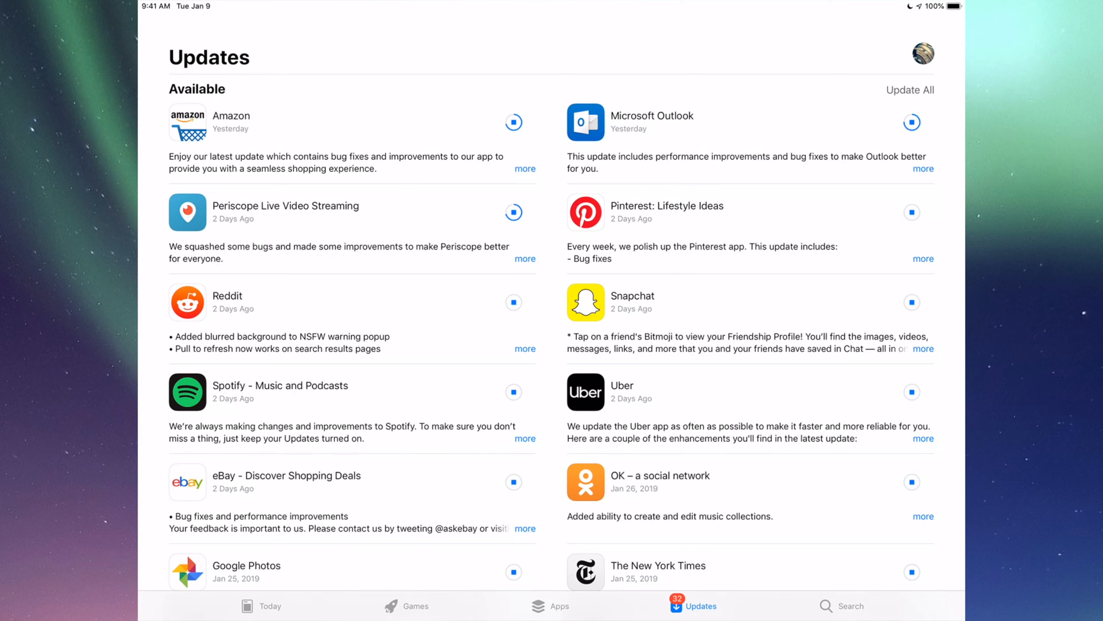
pyautogui.scroll(-3)
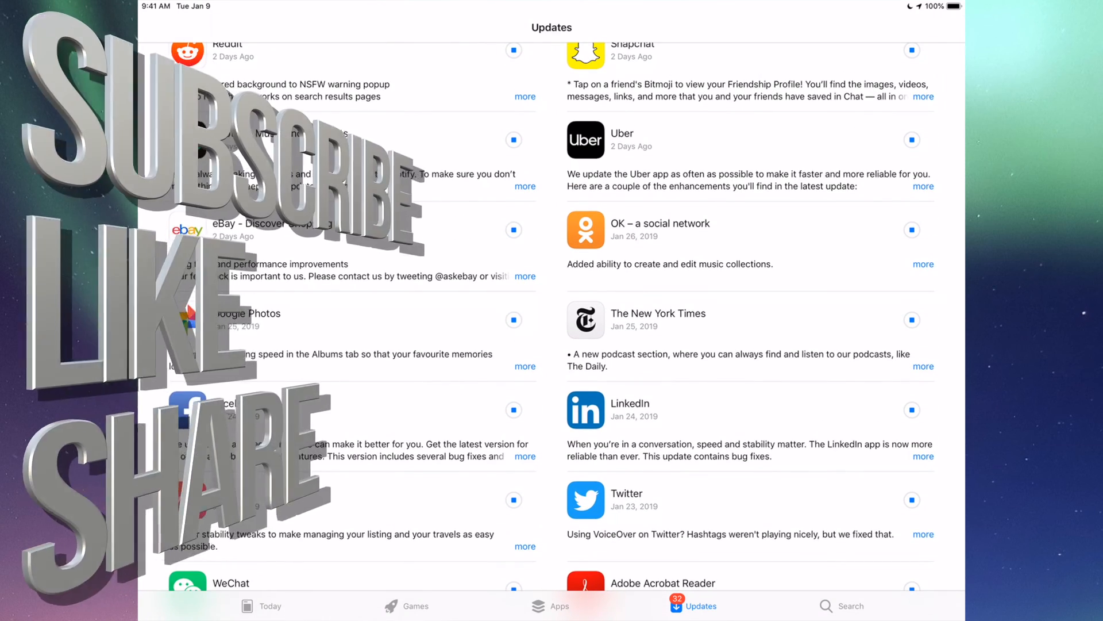
pyautogui.scroll(-3)
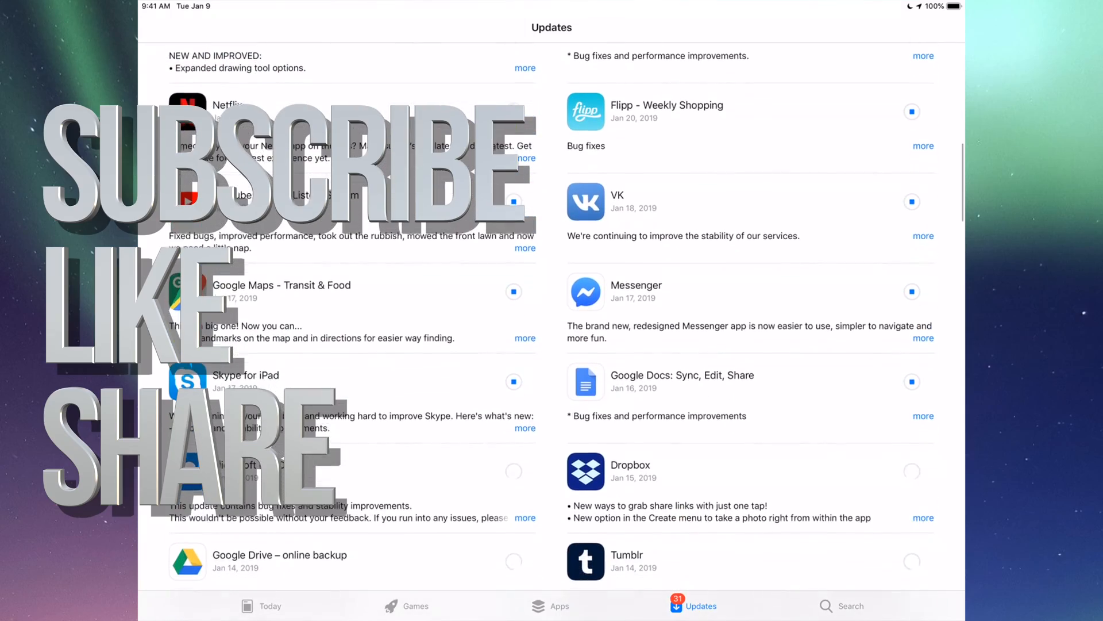
pyautogui.scroll(-3)
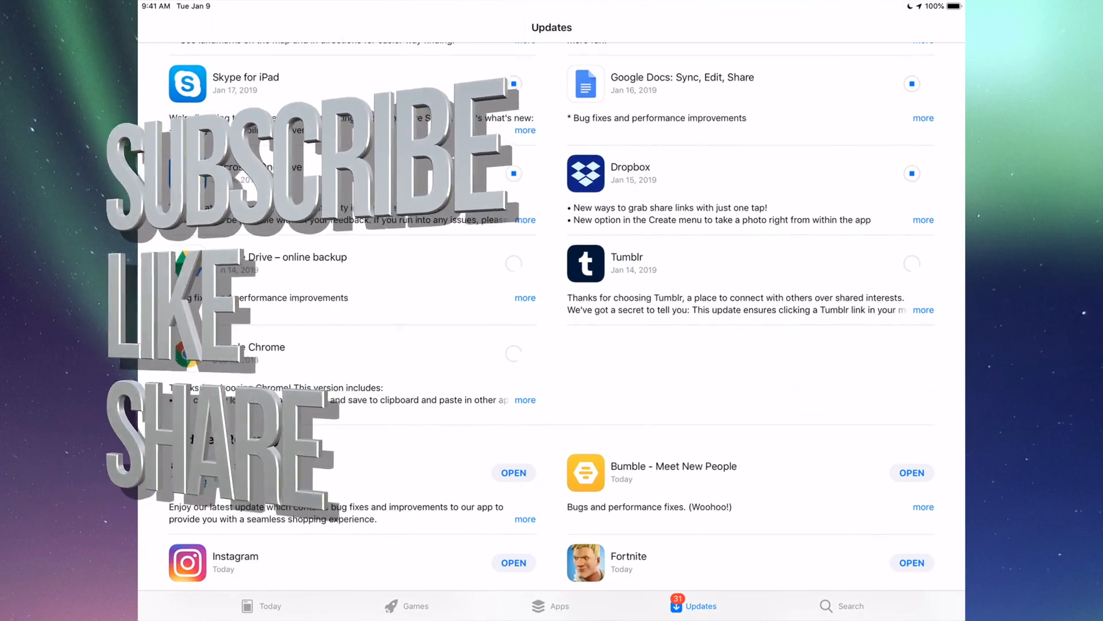